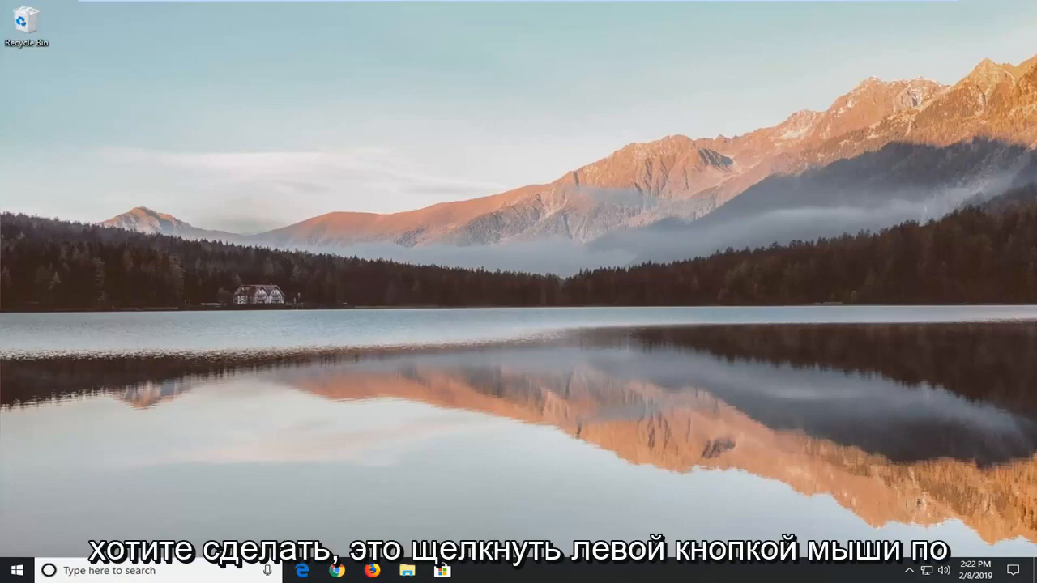
# - Search the Start menu for regedit and run Registry Editor as administrator
pyautogui.click(12, 570)
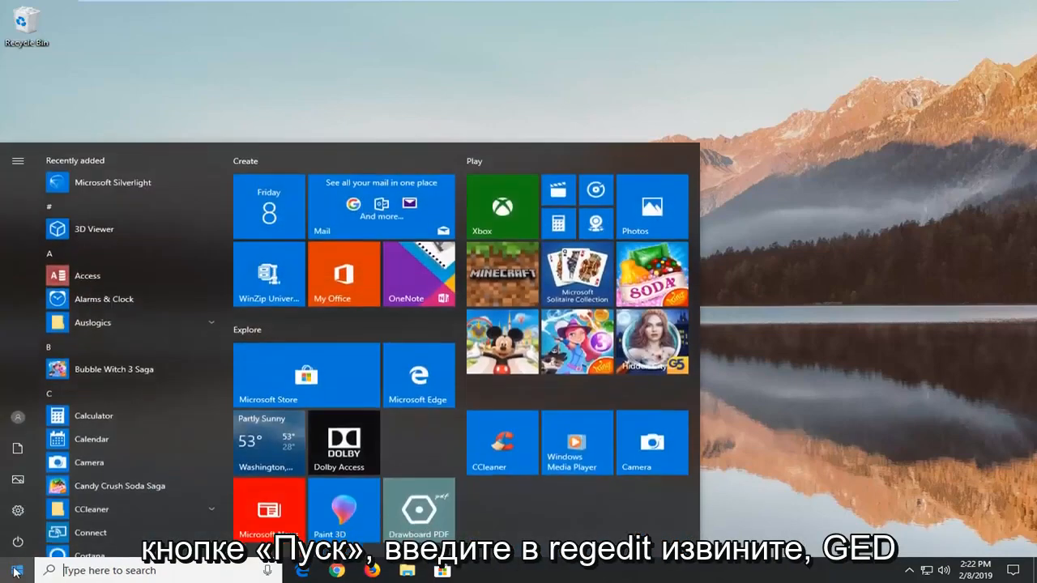
pyautogui.write('regedit')
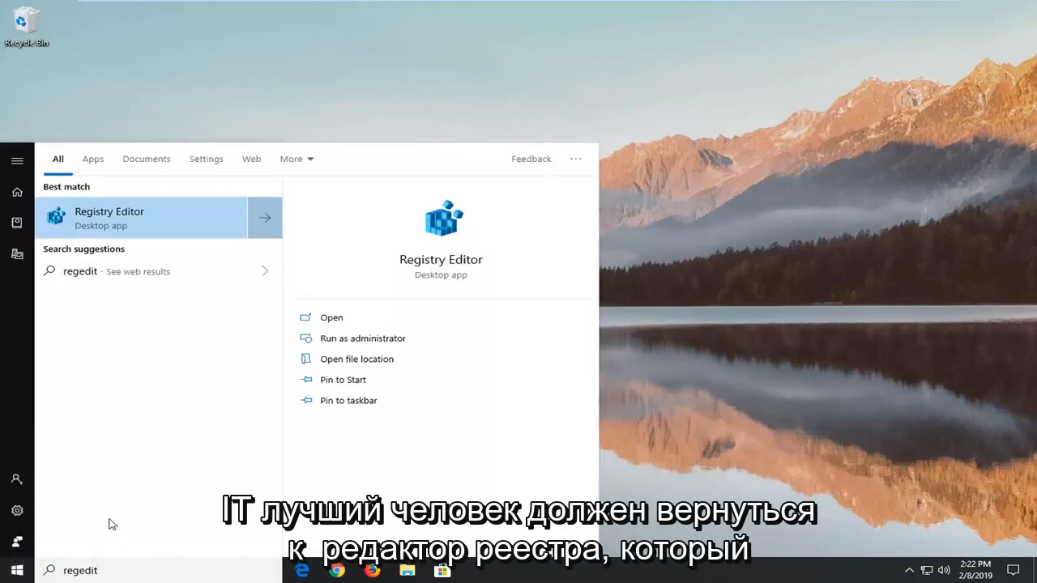
pyautogui.moveTo(112, 216)
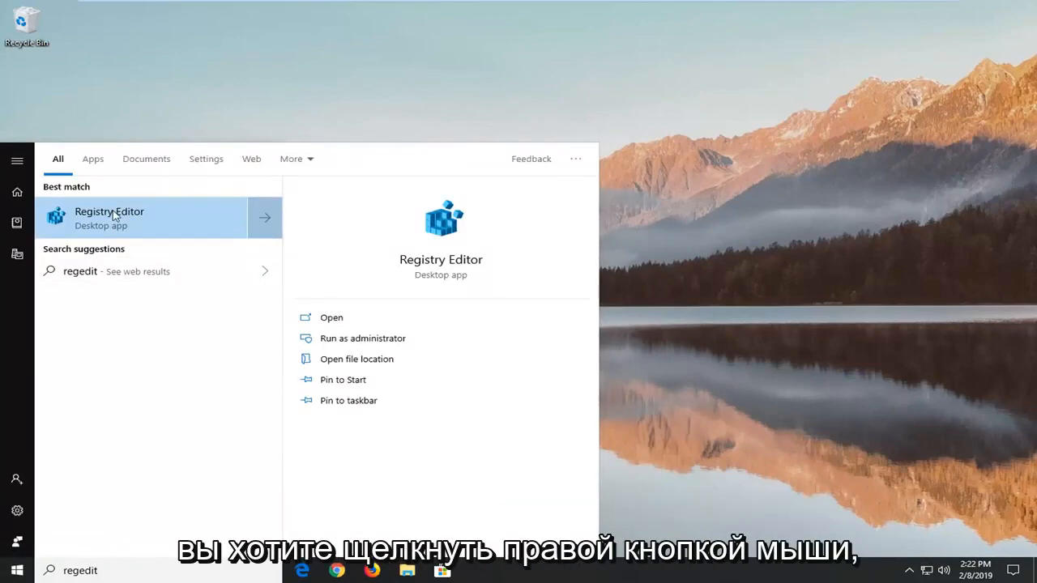
pyautogui.rightClick(110, 217)
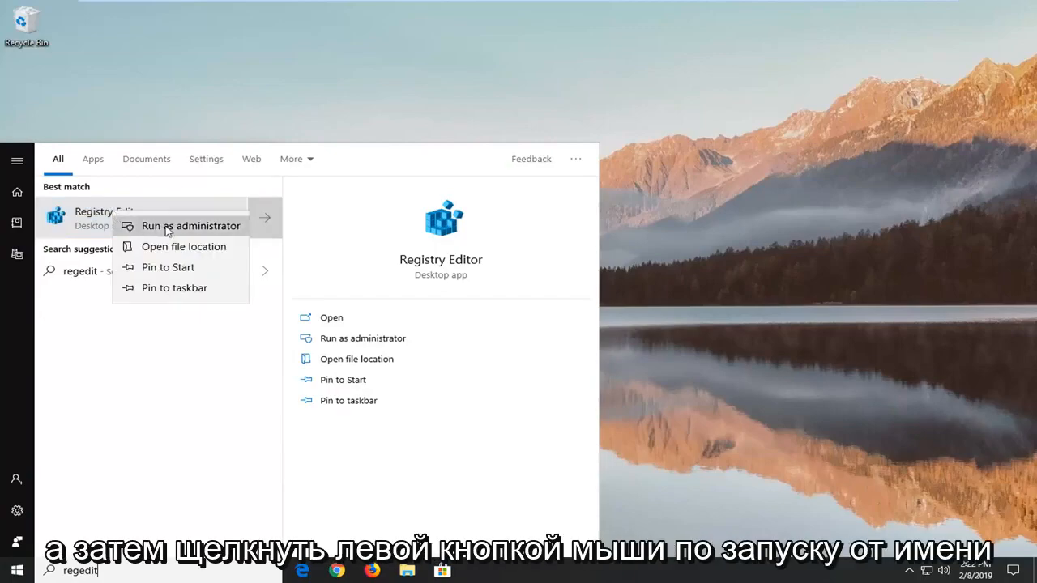
pyautogui.click(190, 226)
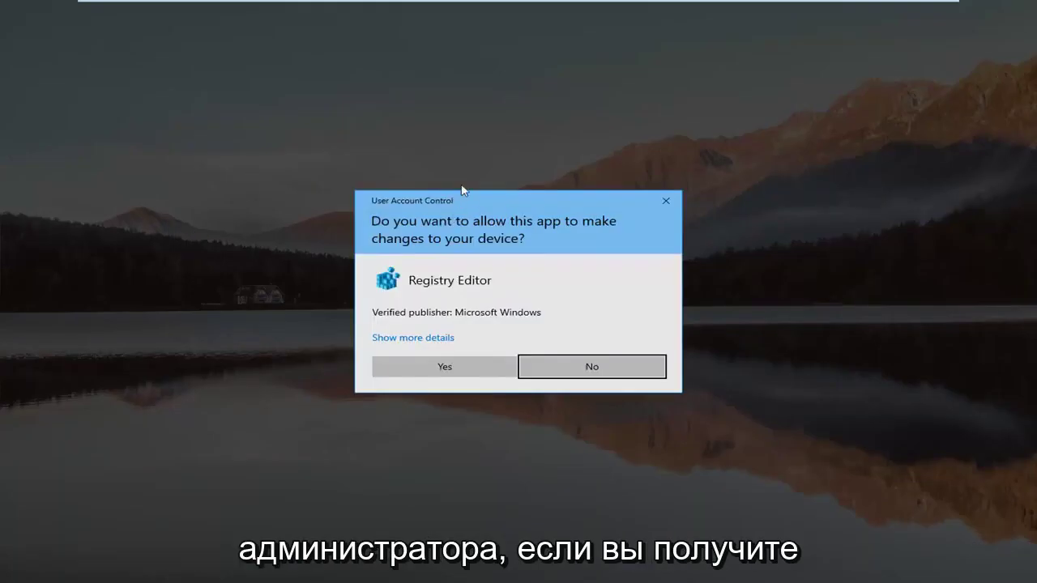
# - Approve the User Account Control prompt with Yes
pyautogui.click(444, 366)
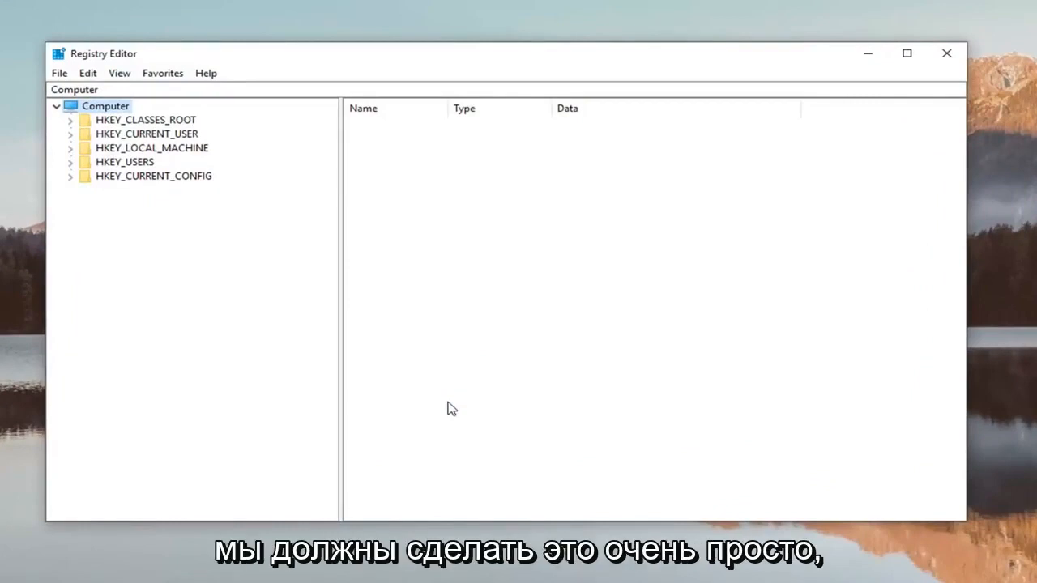
pyautogui.moveTo(60, 73)
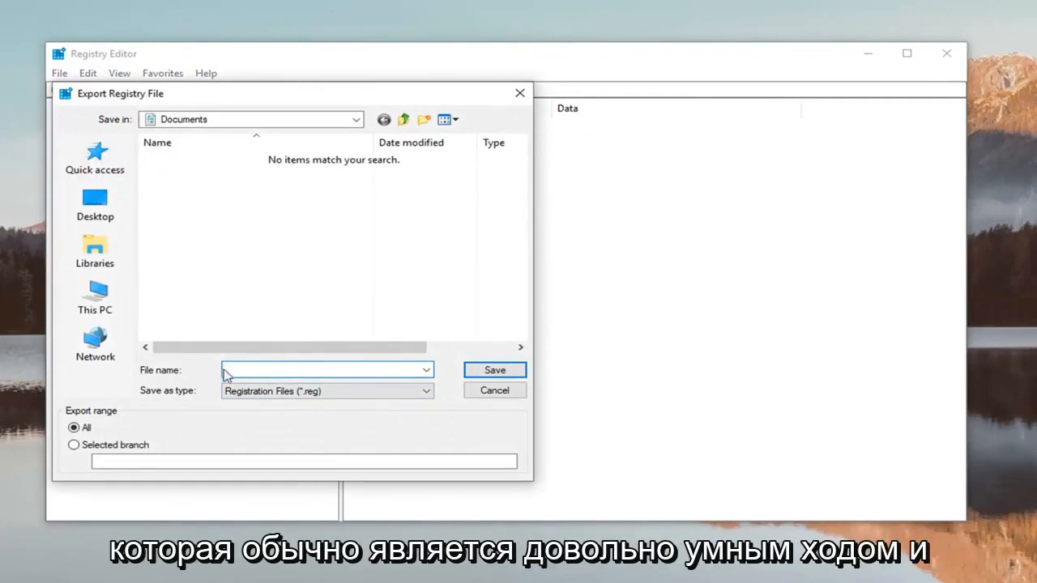
pyautogui.moveTo(100, 425)
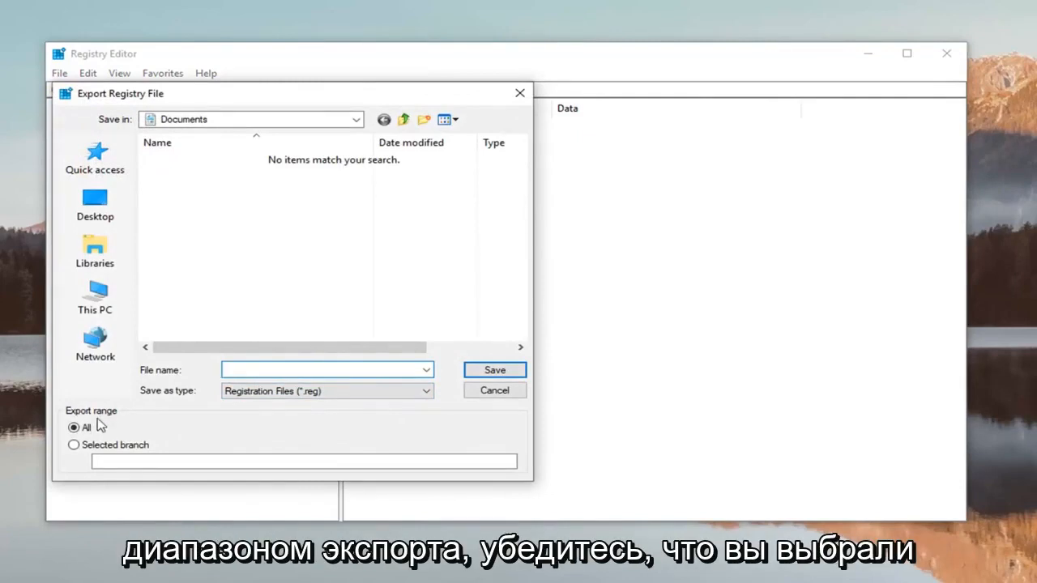
pyautogui.moveTo(77, 114)
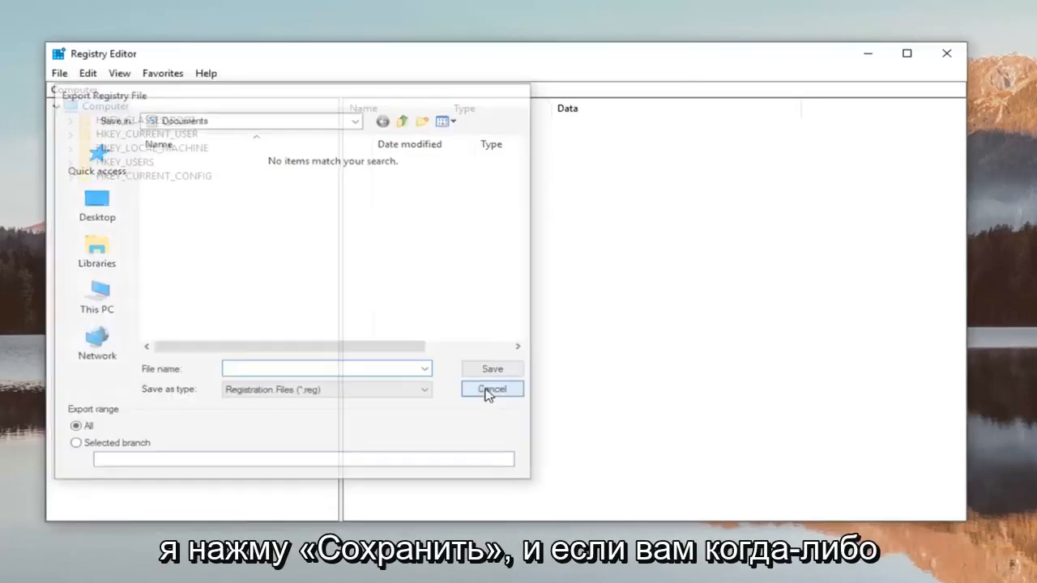
pyautogui.click(490, 388)
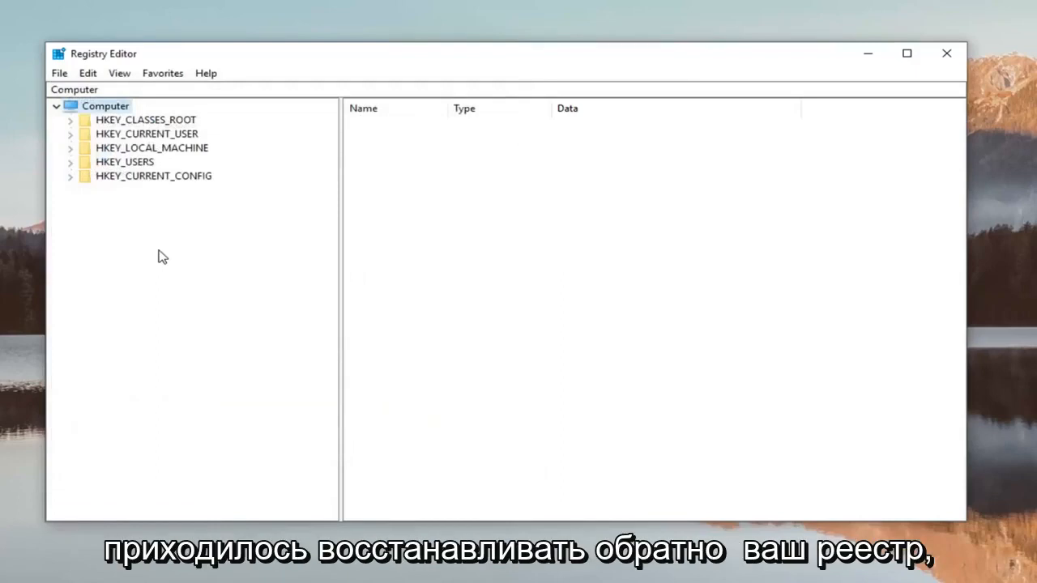
pyautogui.click(59, 72)
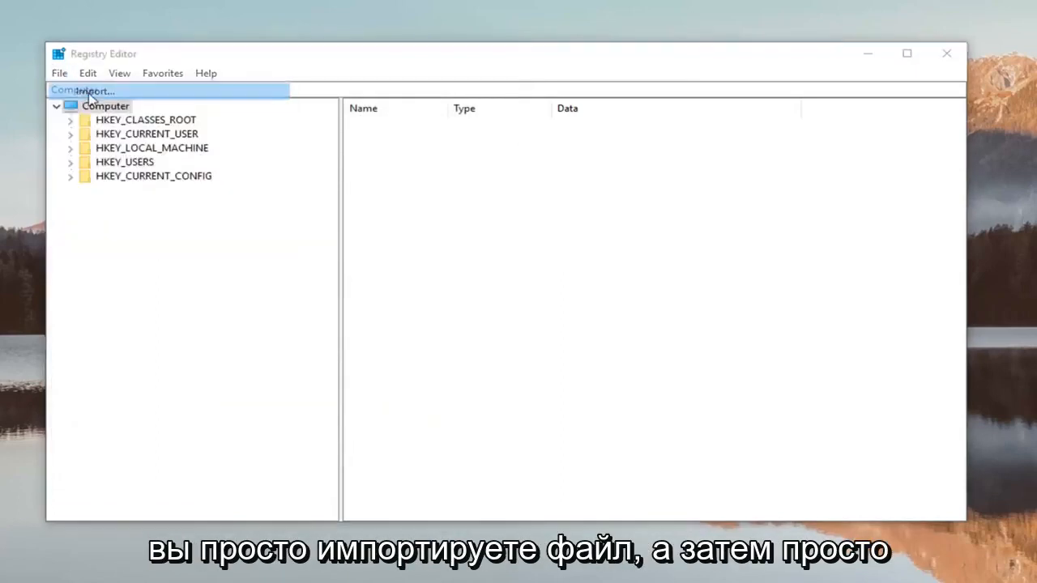
pyautogui.click(97, 90)
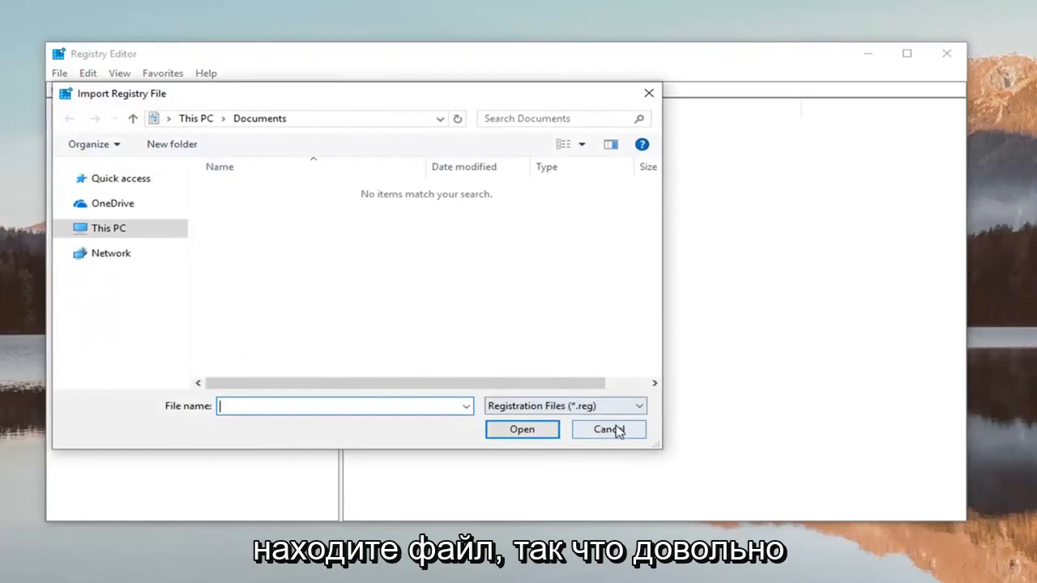
pyautogui.click(607, 429)
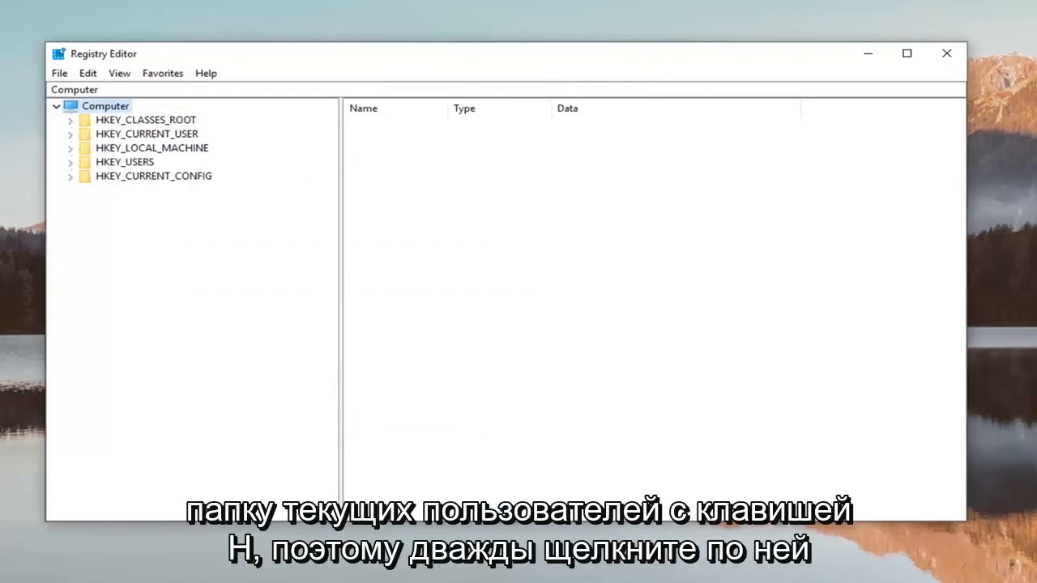
# - Expand HKEY_CURRENT_USER, then SOFTWARE, then Classes in the key tree
pyautogui.click(147, 134)
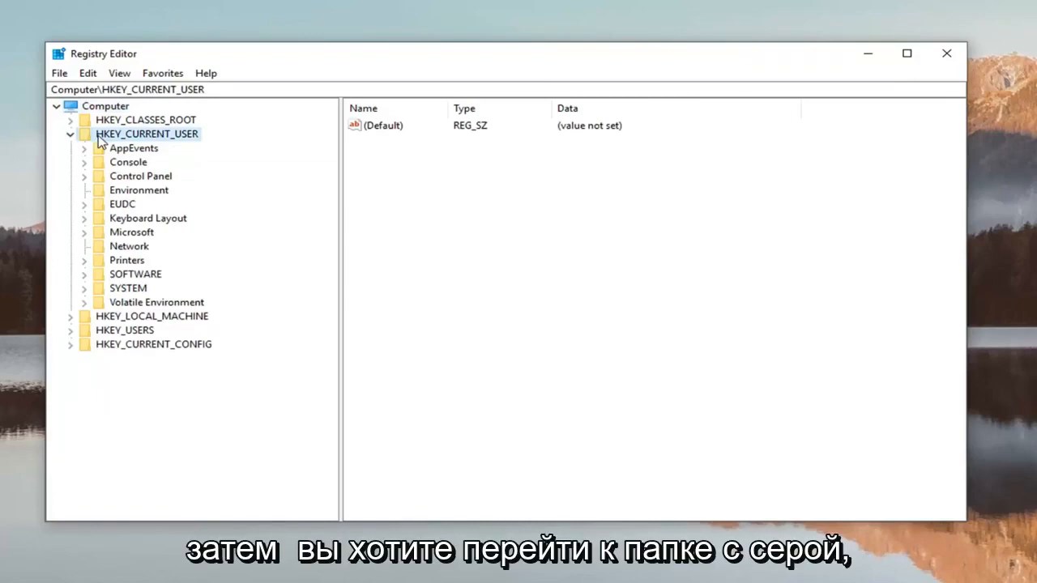
pyautogui.moveTo(127, 268)
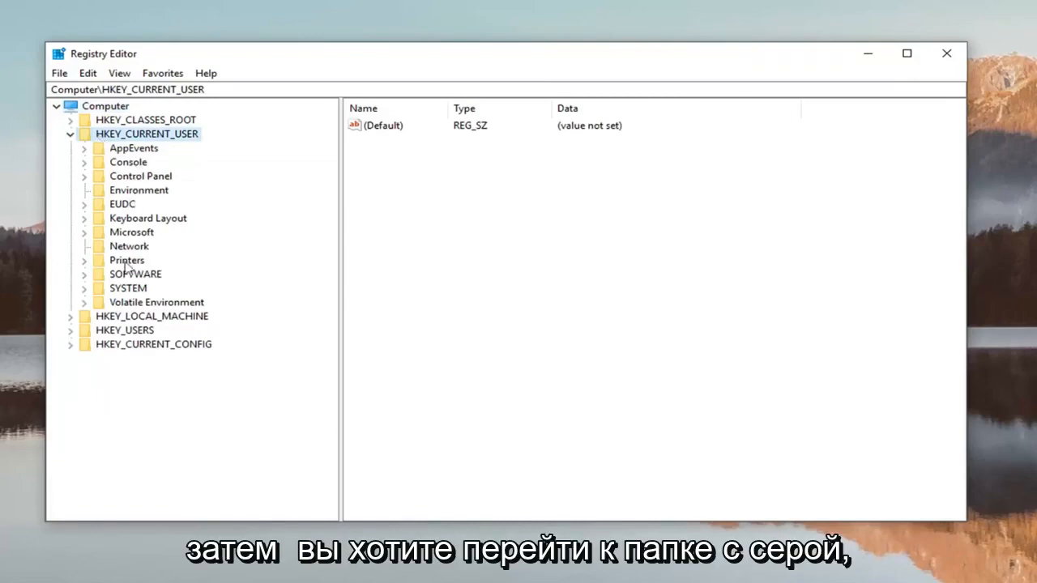
pyautogui.click(135, 274)
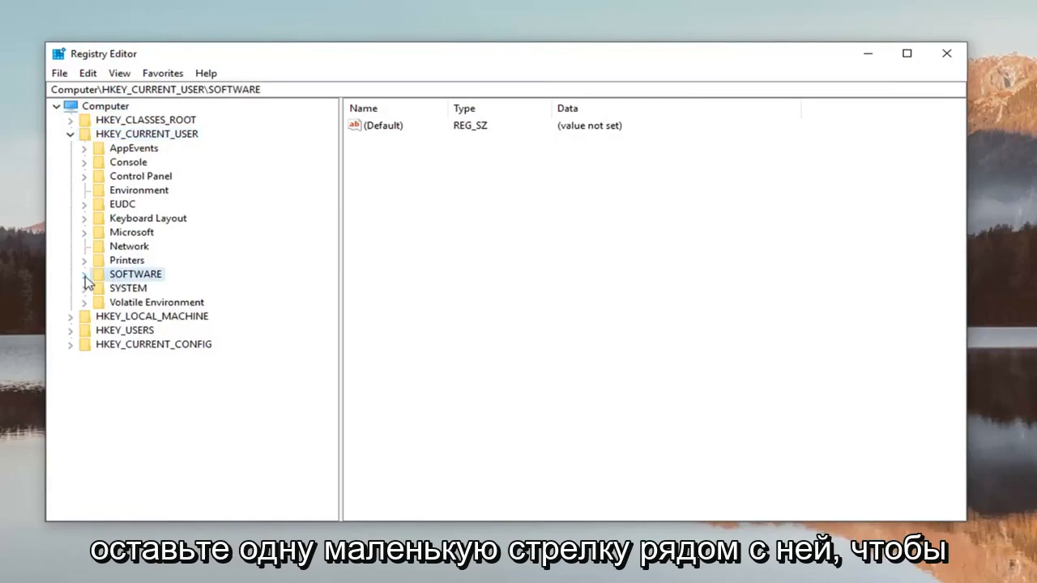
pyautogui.click(84, 274)
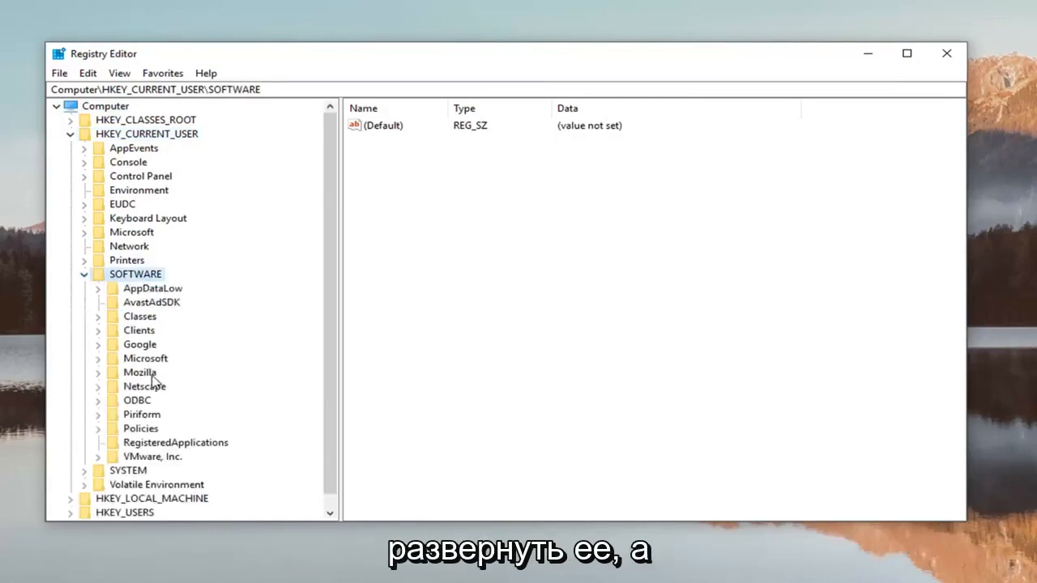
pyautogui.moveTo(157, 381)
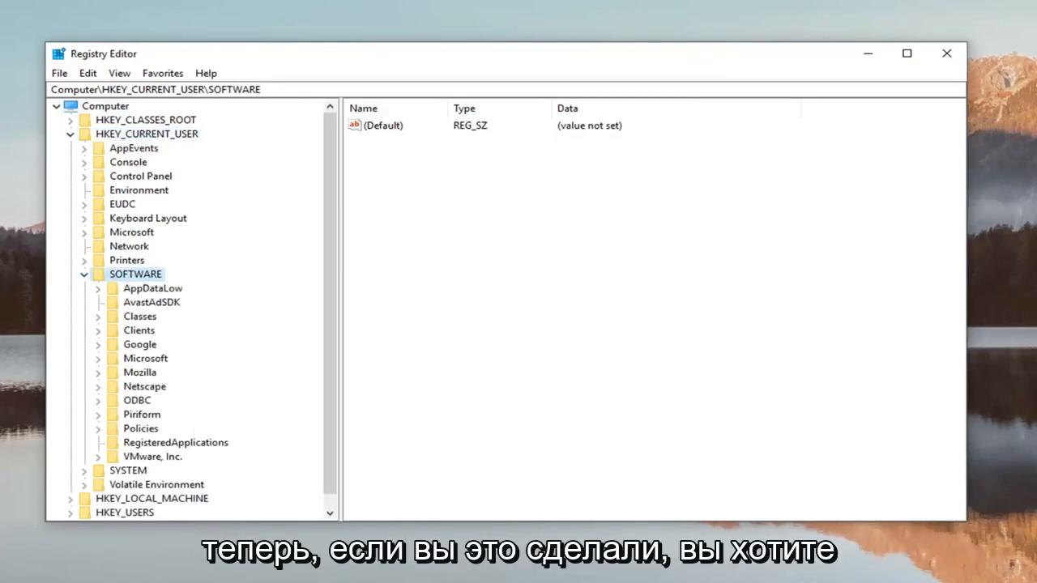
pyautogui.moveTo(104, 344)
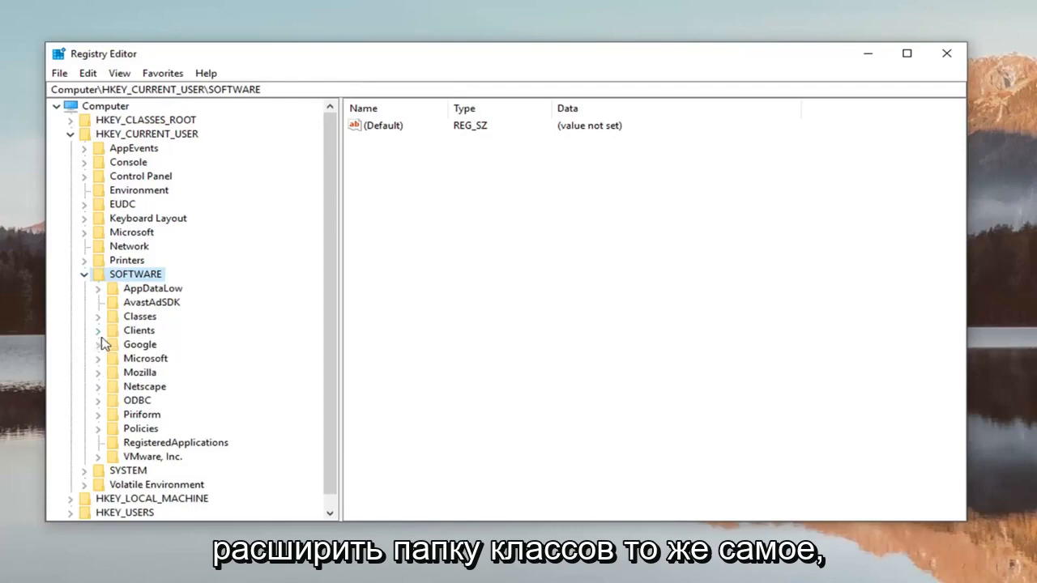
pyautogui.click(98, 316)
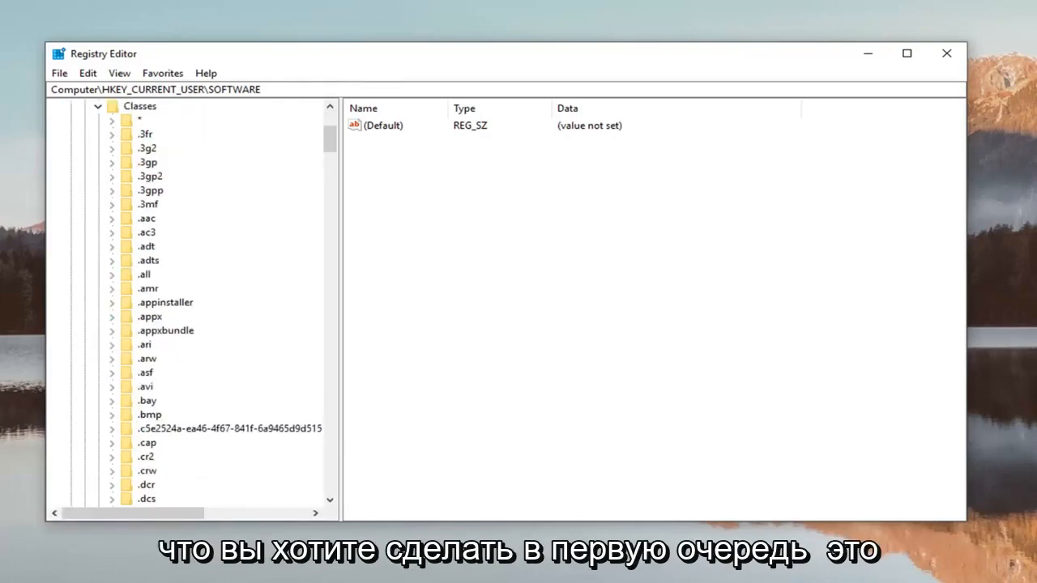
pyautogui.moveTo(211, 370)
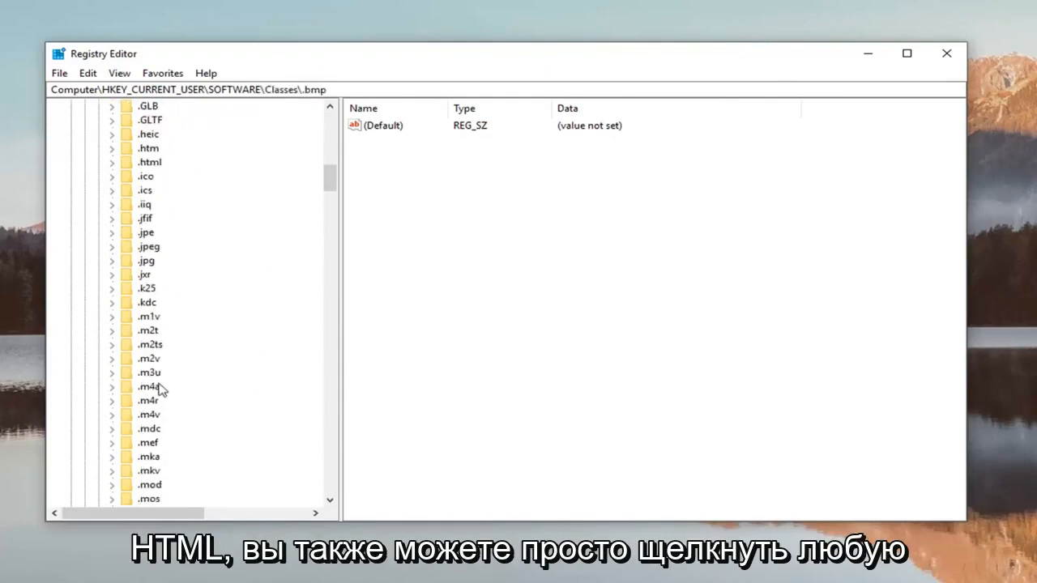
# - Select the .html key under Classes, expanding and collapsing it once
pyautogui.click(149, 344)
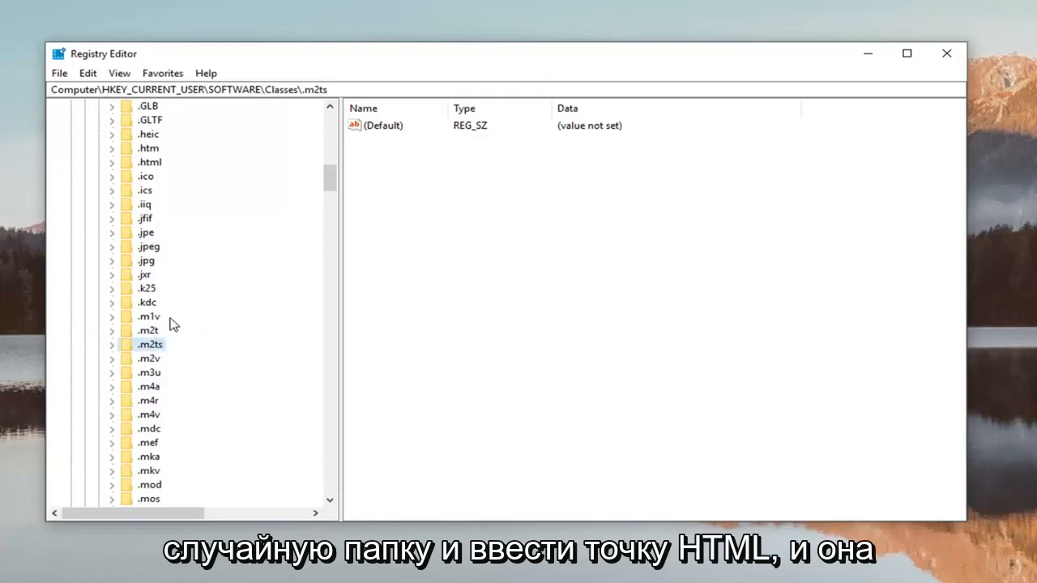
pyautogui.click(149, 161)
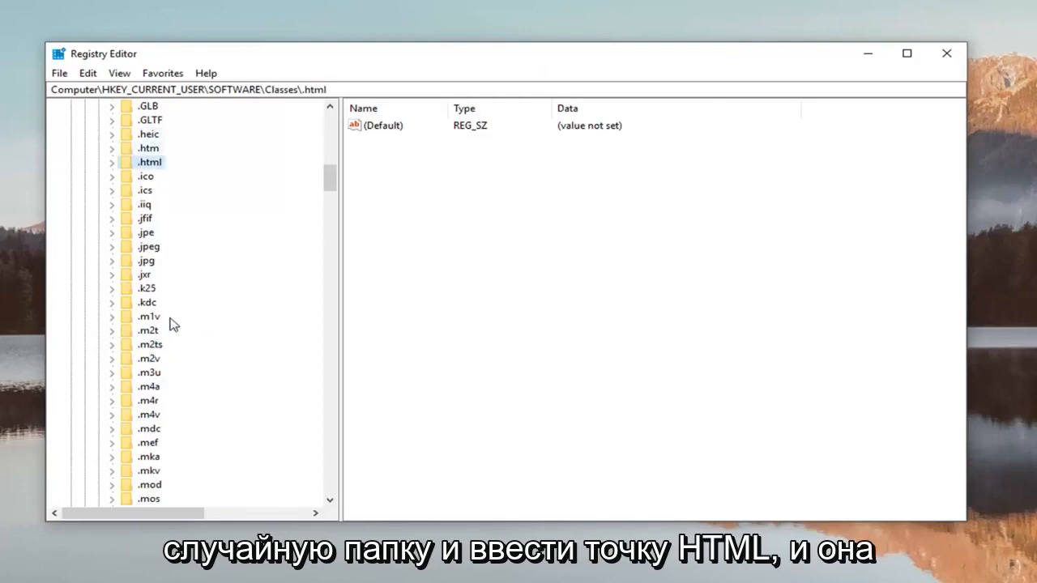
pyautogui.moveTo(154, 205)
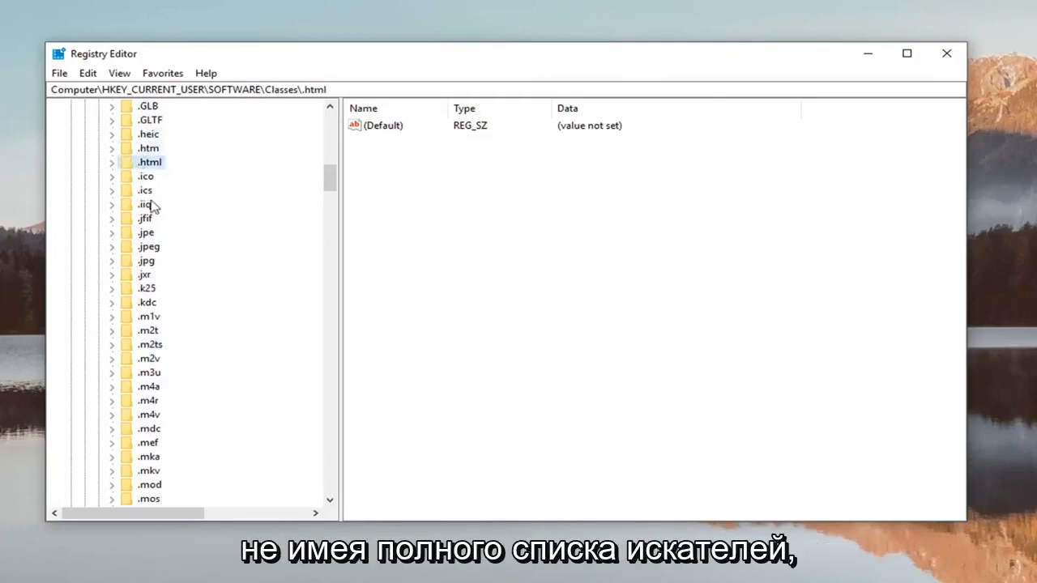
pyautogui.scroll(3)
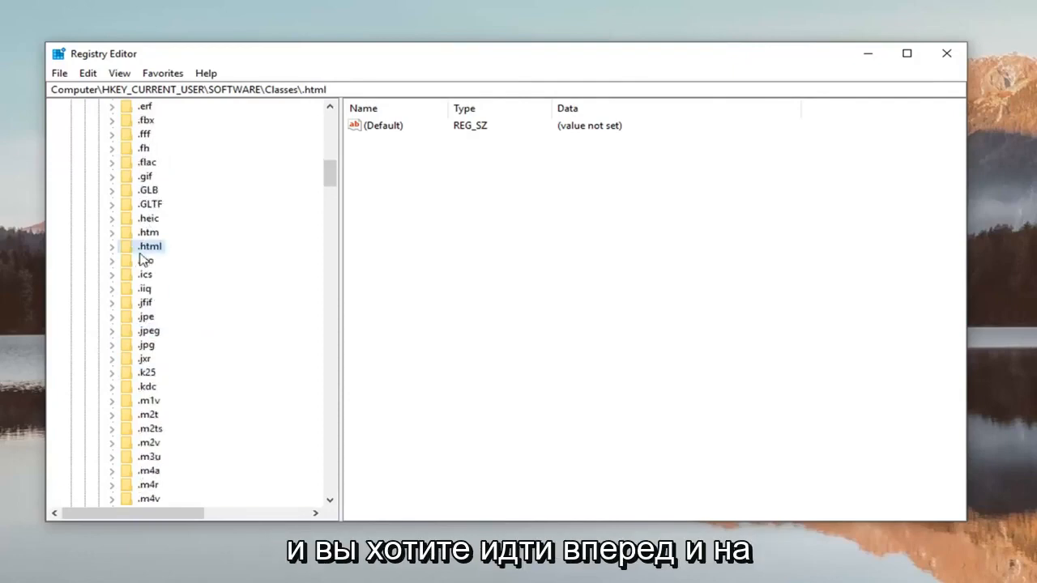
pyautogui.moveTo(318, 205)
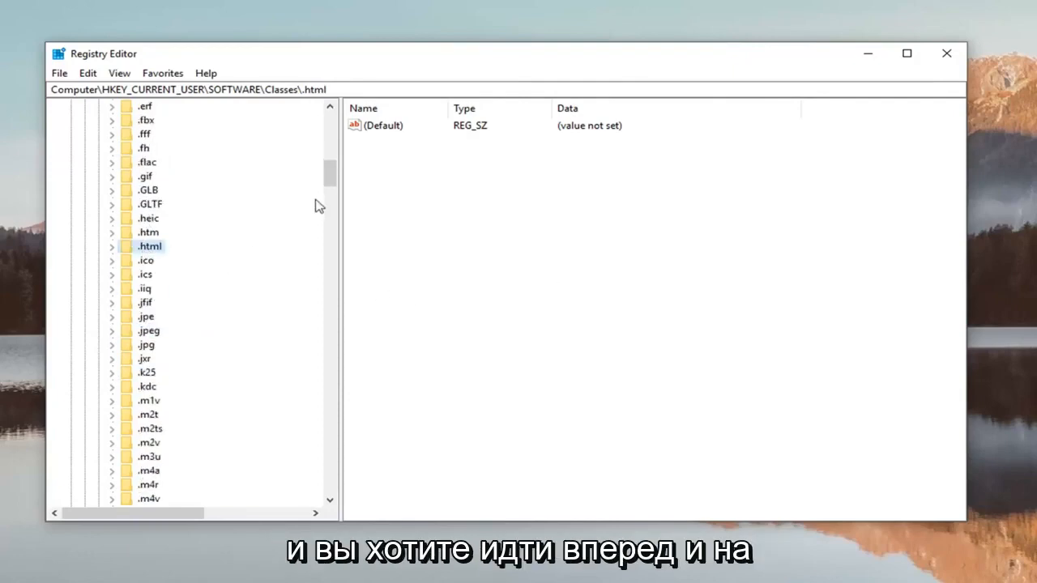
pyautogui.click(111, 246)
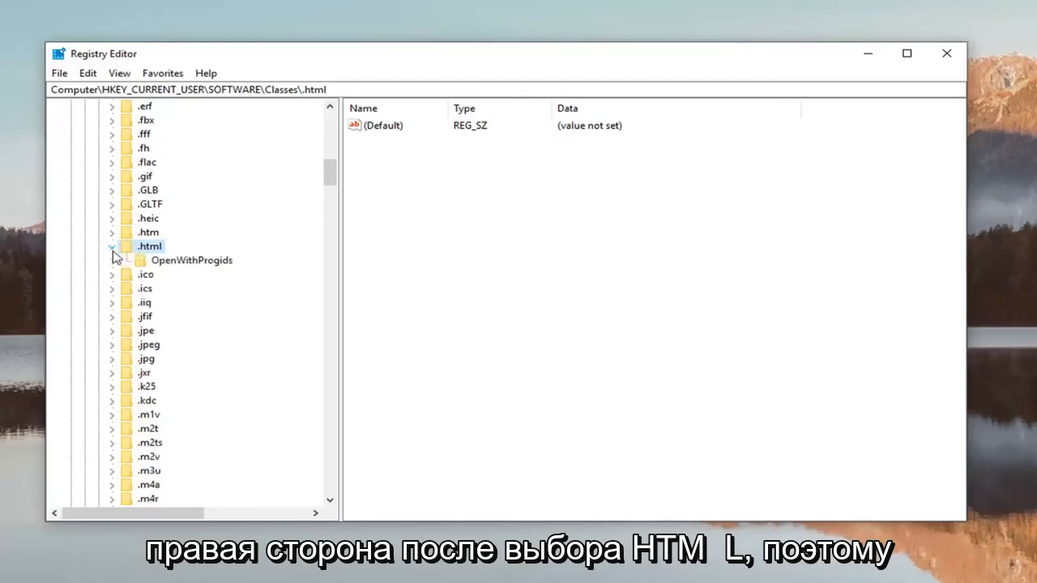
pyautogui.moveTo(134, 255)
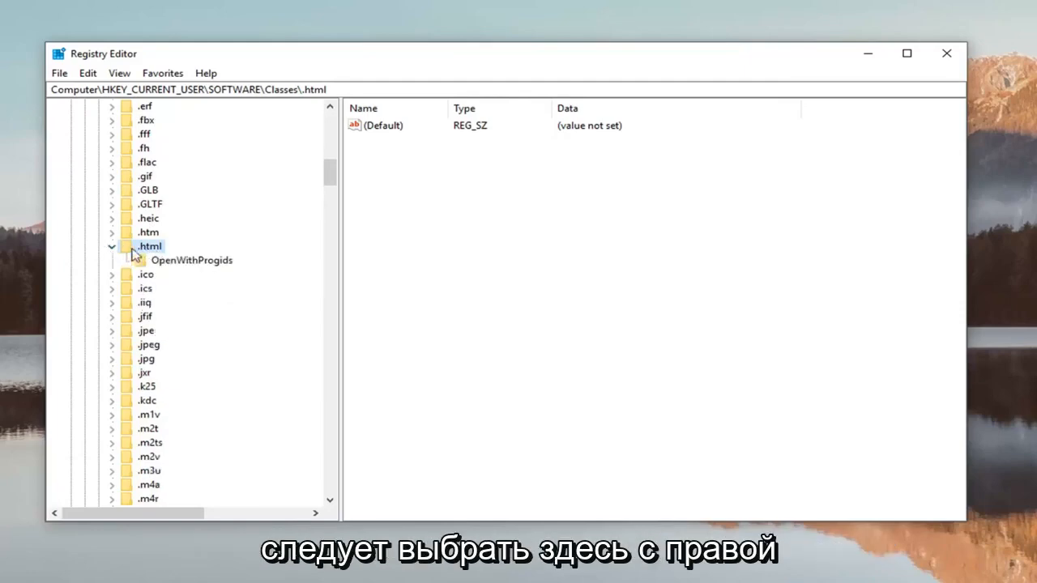
pyautogui.click(111, 246)
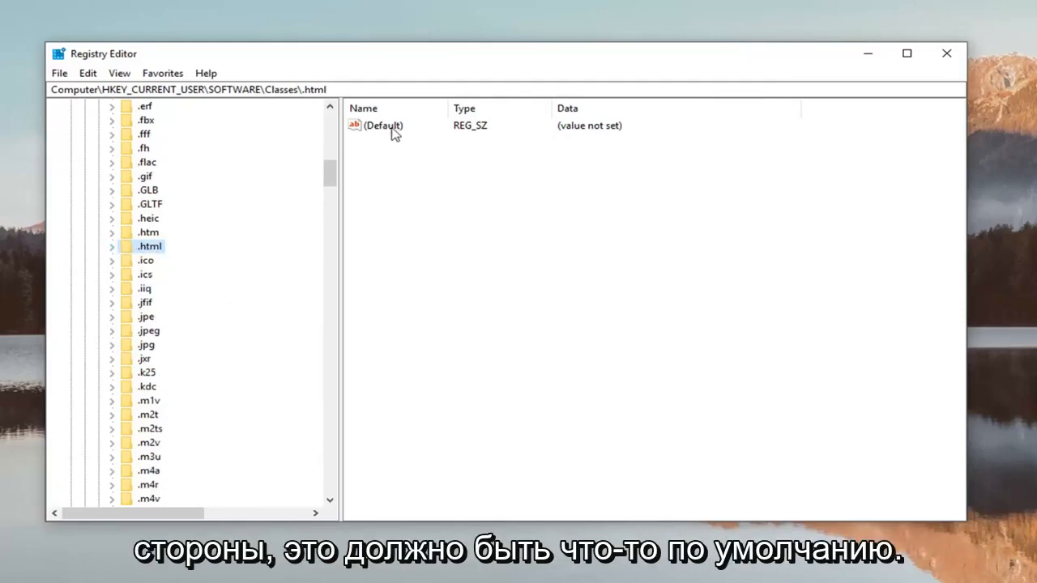
# - Edit the .html (Default) value, entering htmlfile as its data and confirming
pyautogui.doubleClick(382, 126)
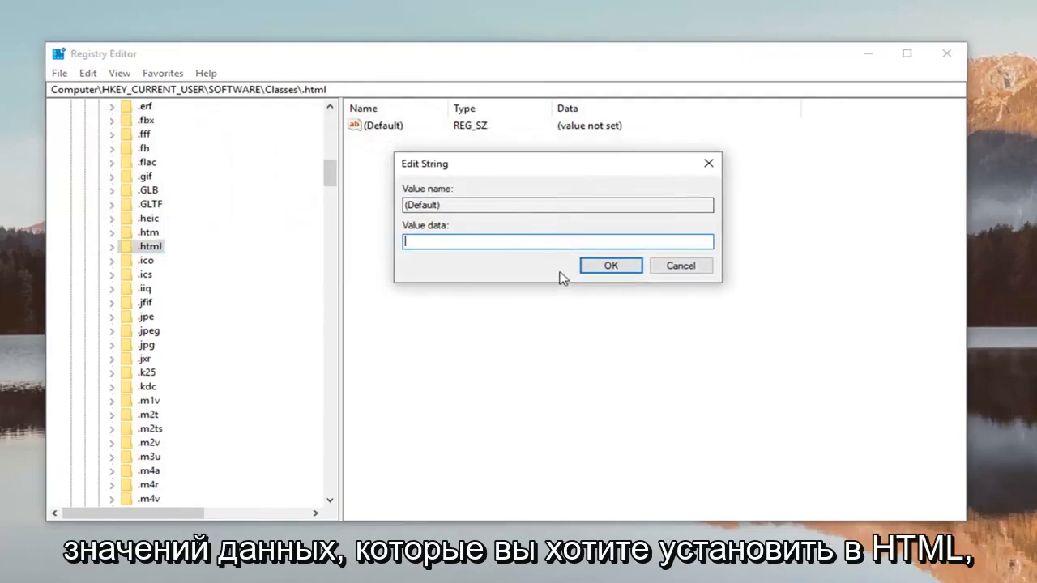
pyautogui.write('htmlfil')
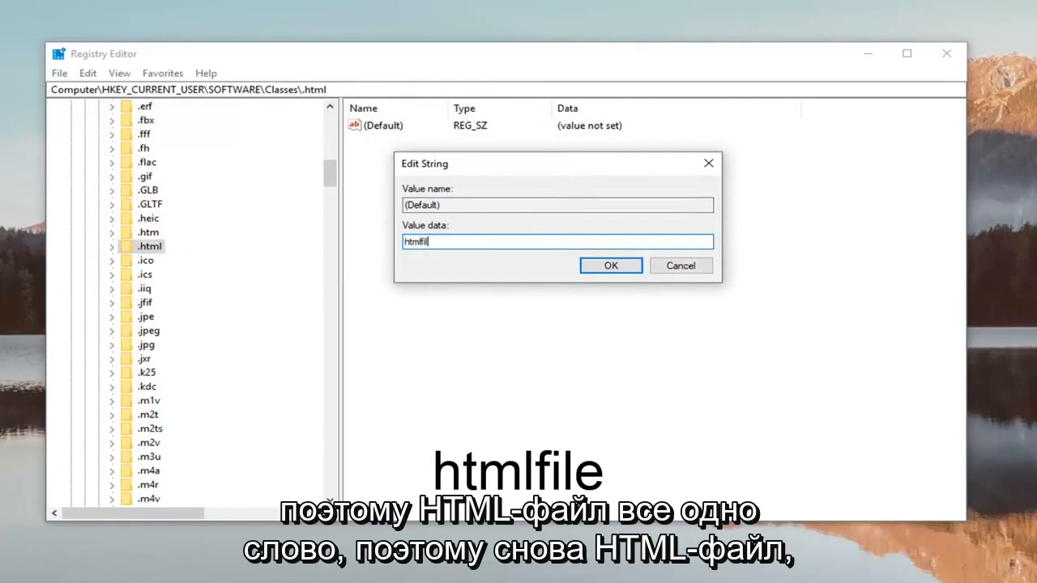
pyautogui.write('e')
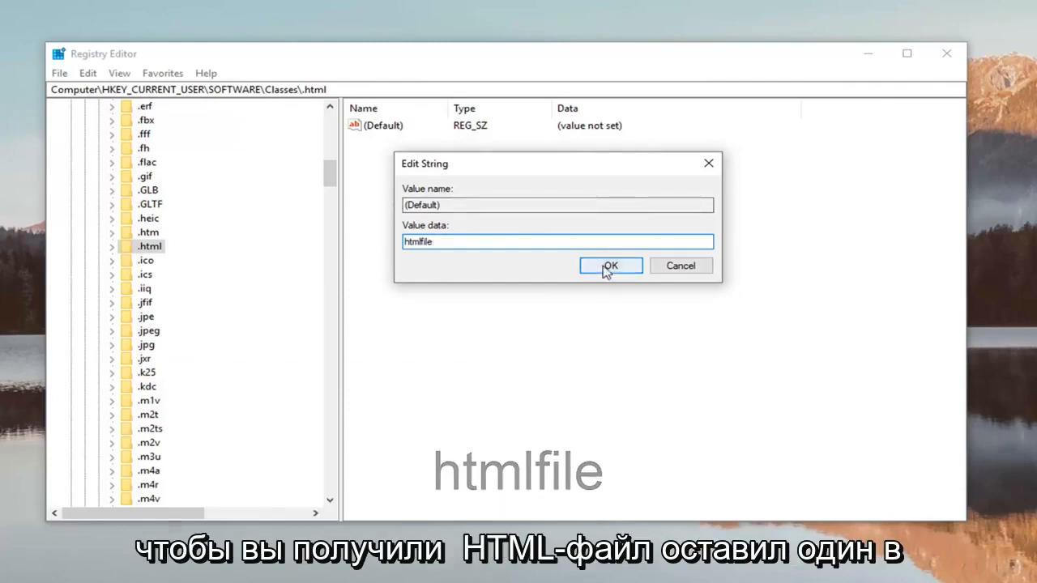
pyautogui.click(610, 266)
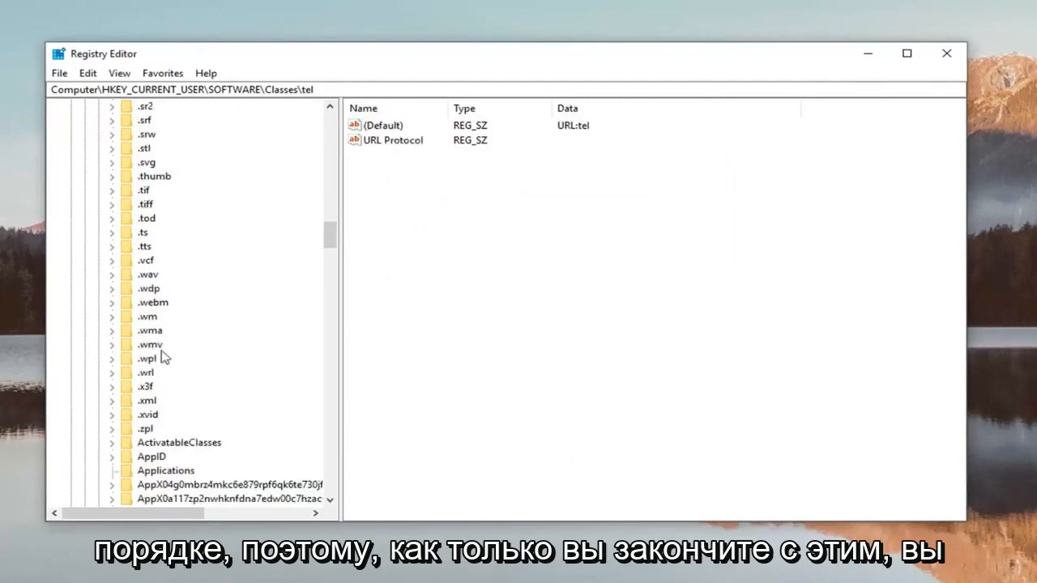